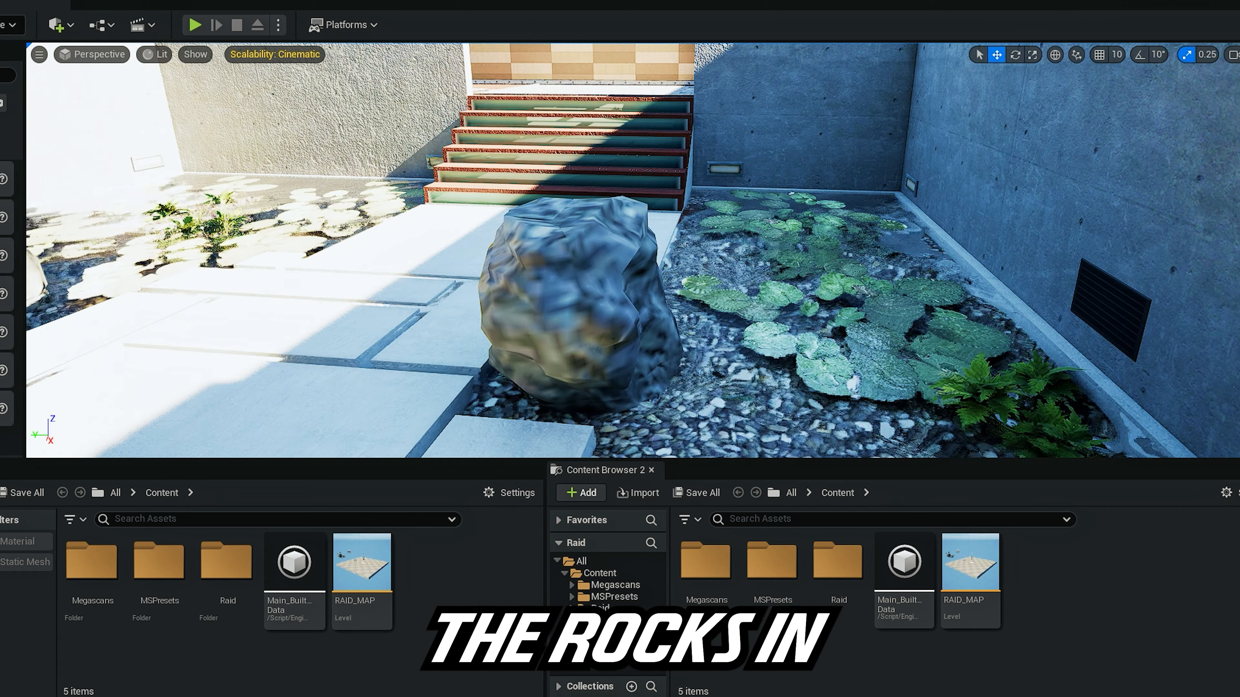
Select the placeholder rock mesh on the gravel beside the courtyard walkway
{"action": "left_click", "coordinate": [569, 285]}
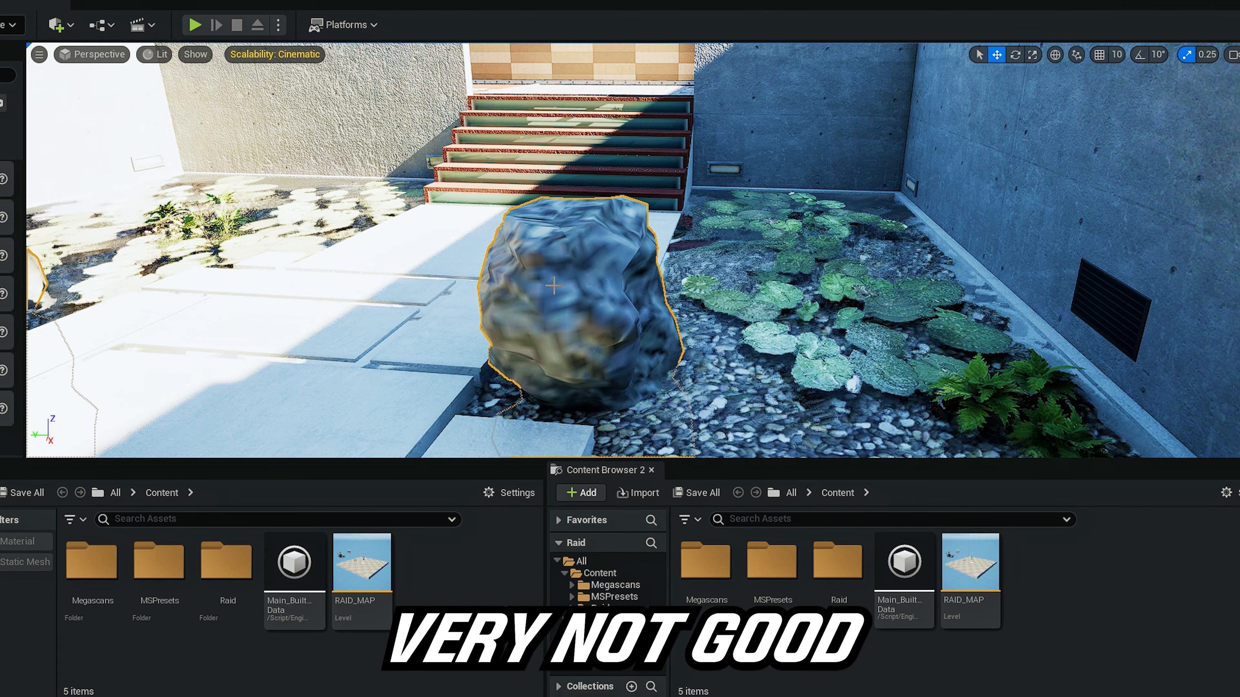